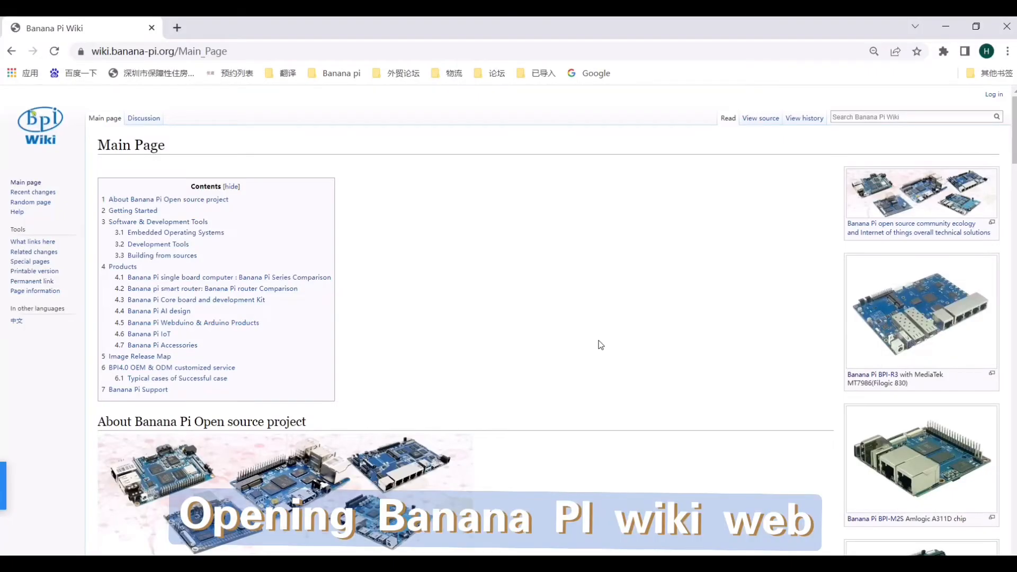
- Open the Banana Pi BPI-M5 page from the Main Page's Products list
scroll("down", 3)
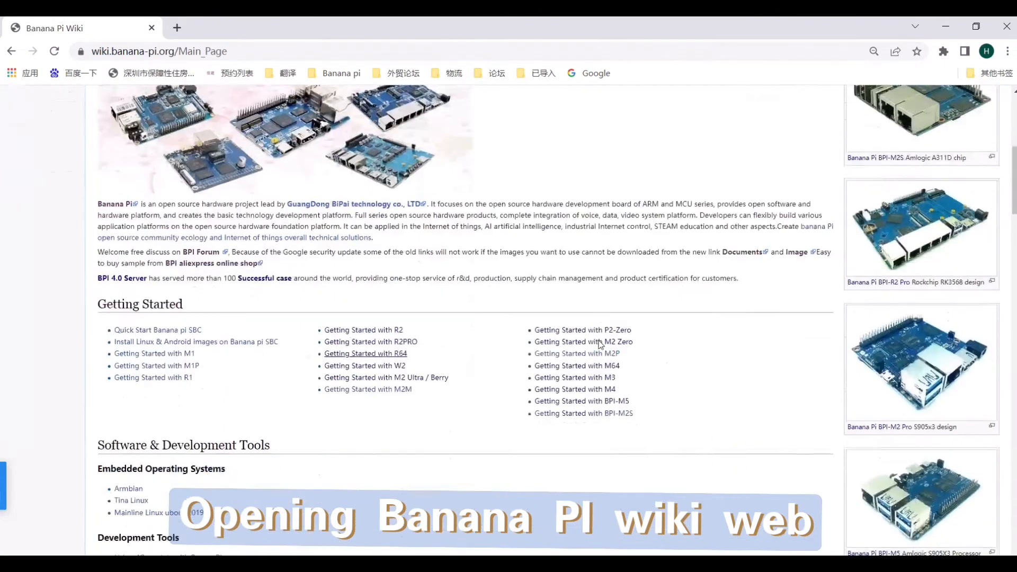
scroll("down", 3)
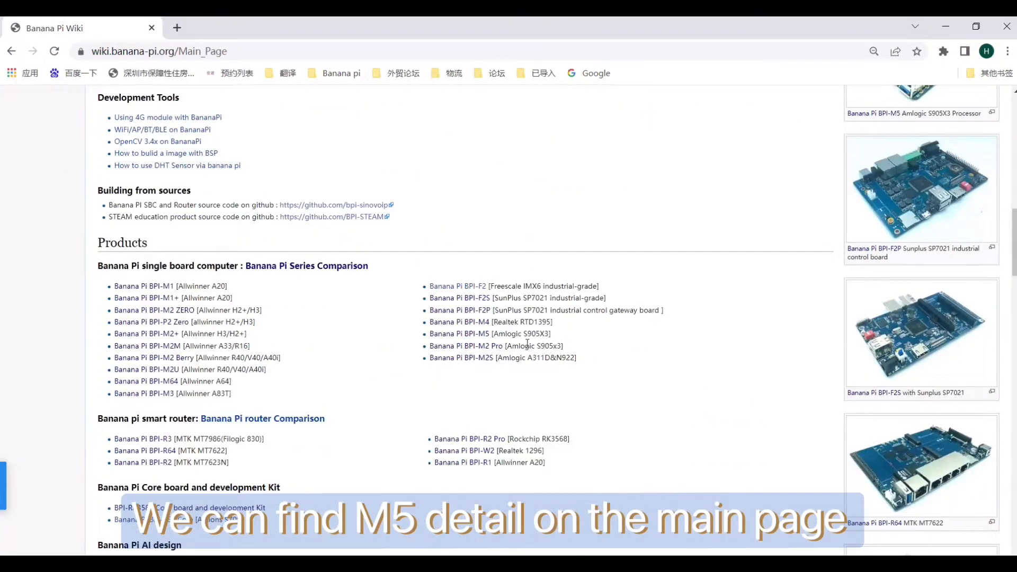
left_click(458, 334)
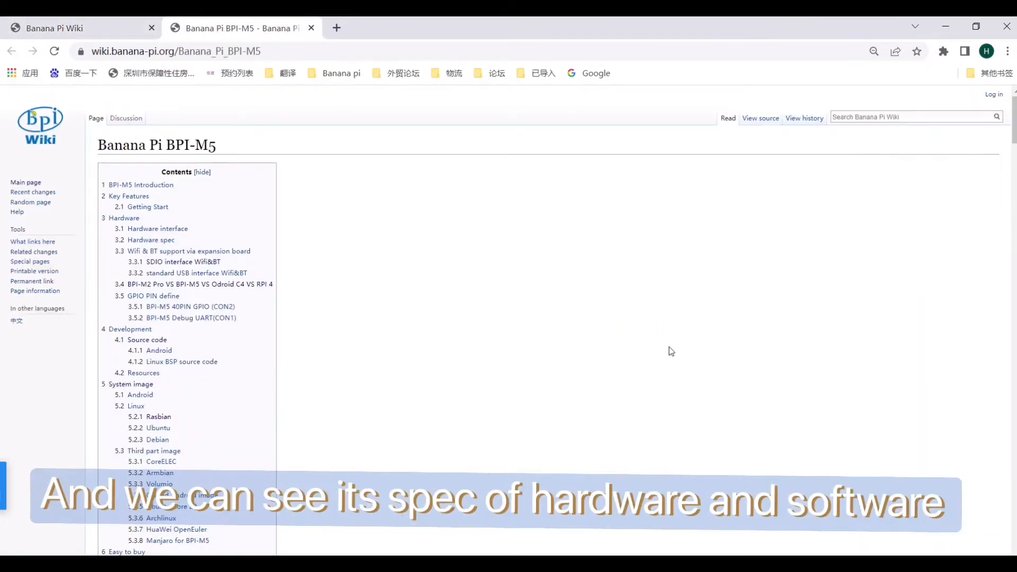
- Scroll to Resources and right-click the 'document (SCH file, DXF file, and doc)' link
scroll("down", 3)
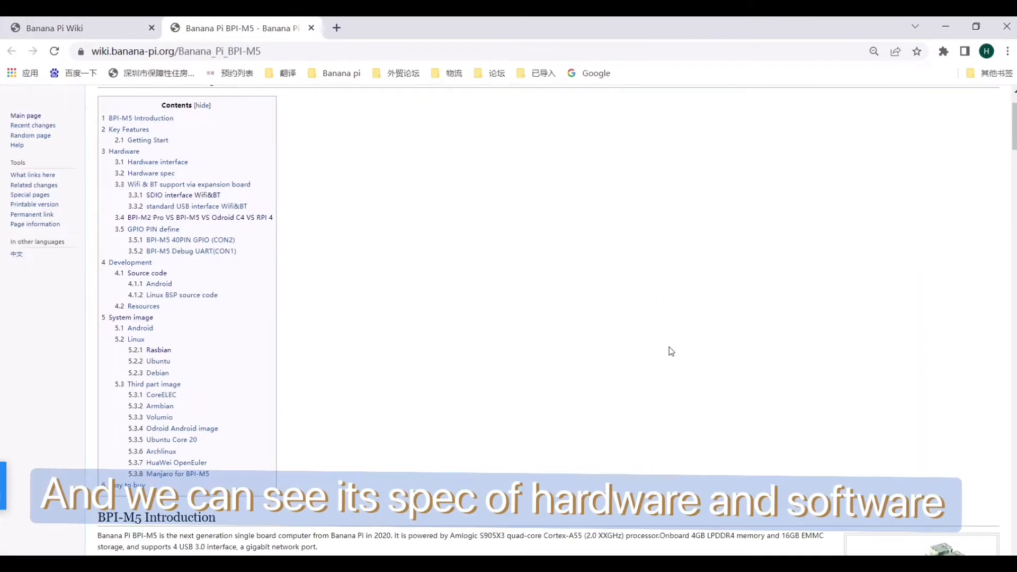
scroll("down", 3)
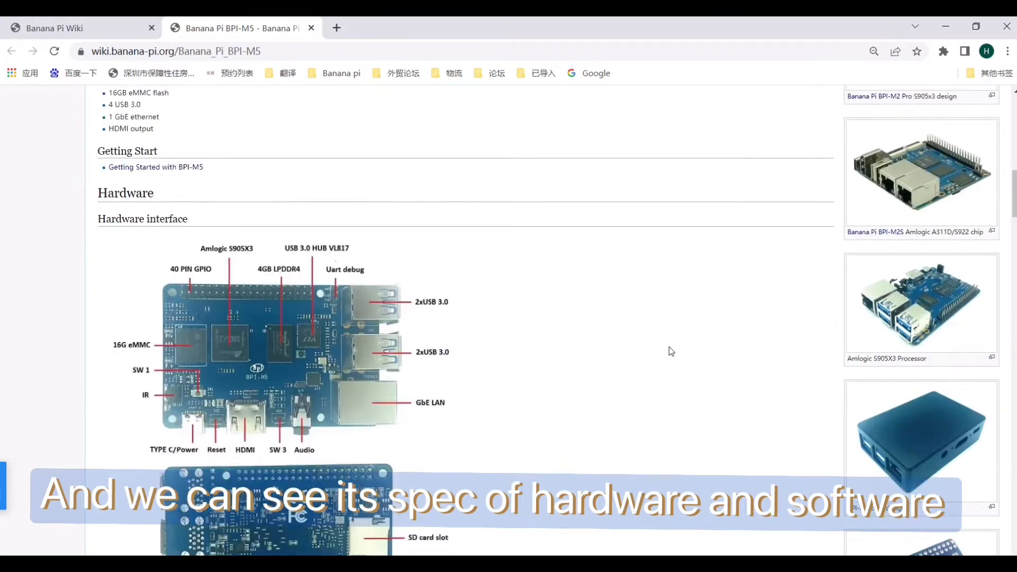
scroll("down", 3)
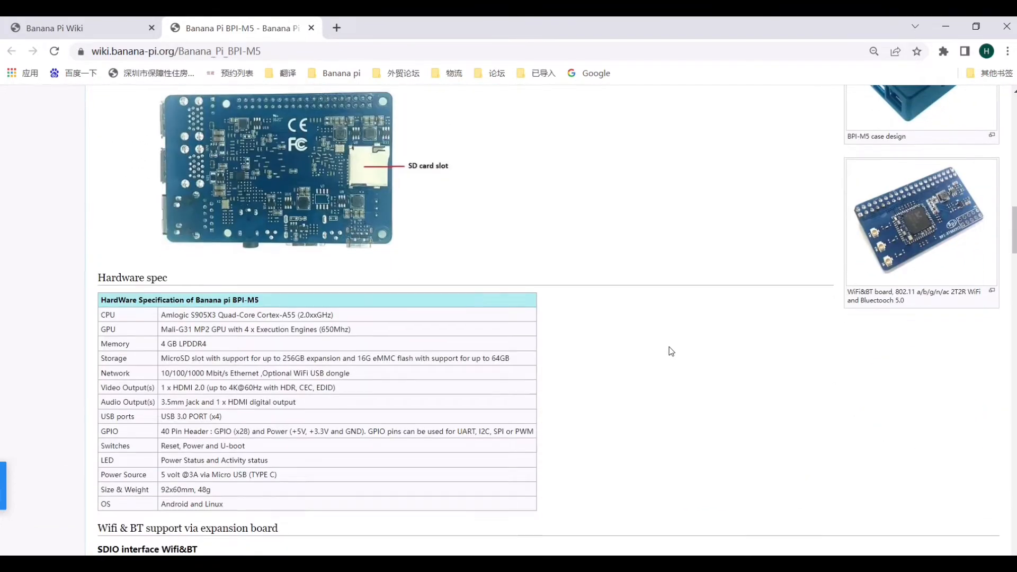
scroll("down", 3)
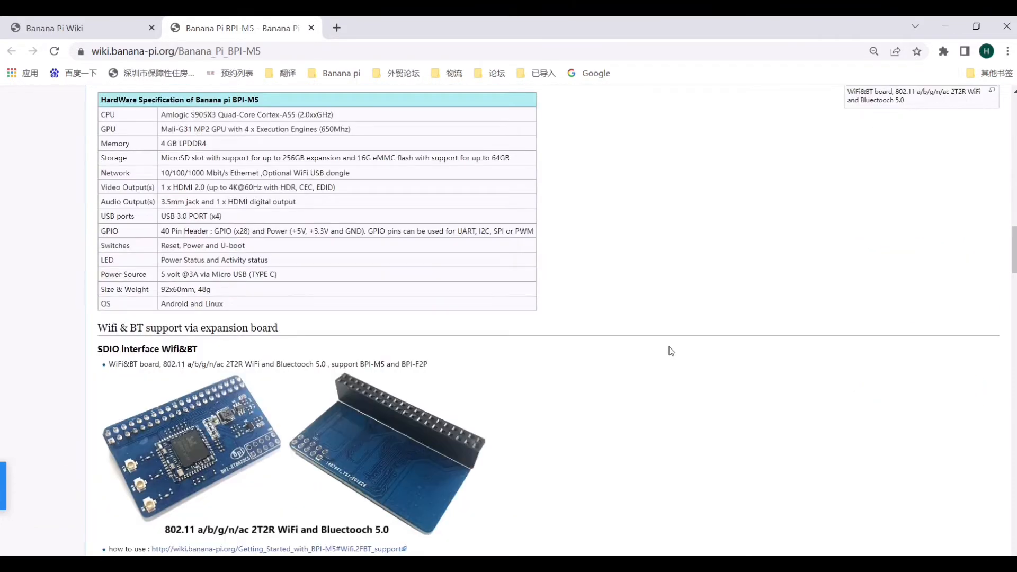
scroll("down", 3)
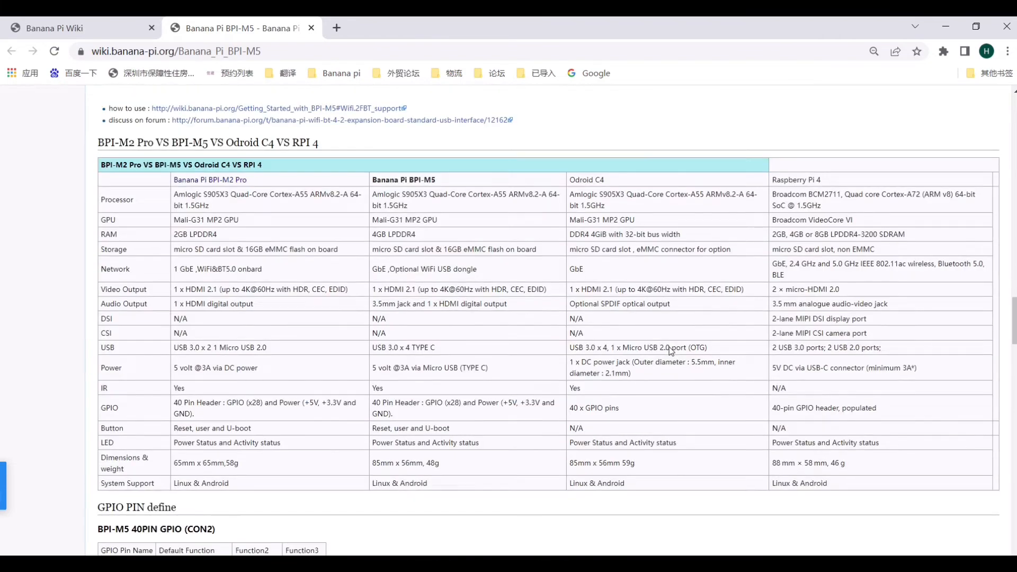
scroll("down", 3)
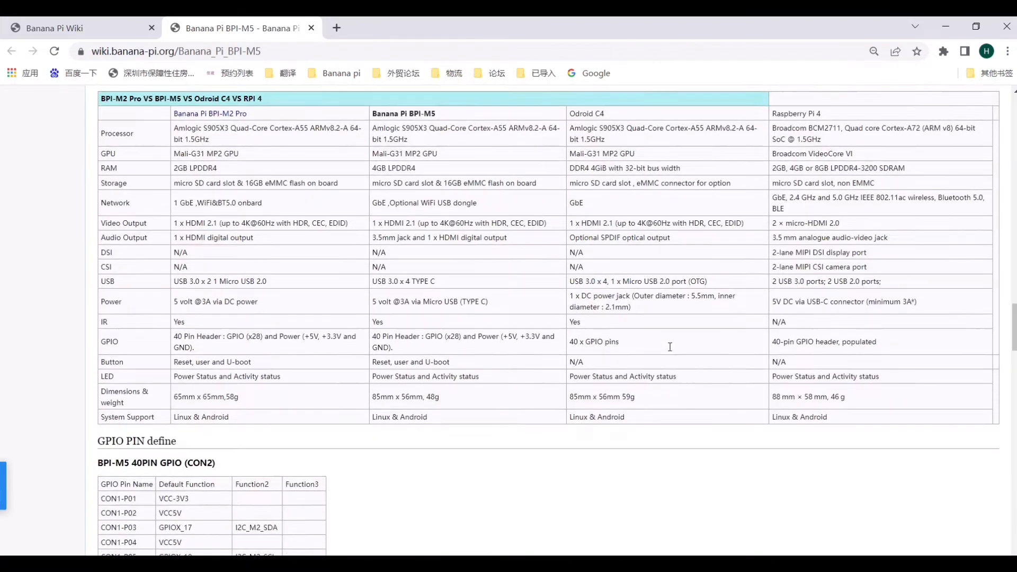
scroll("down", 3)
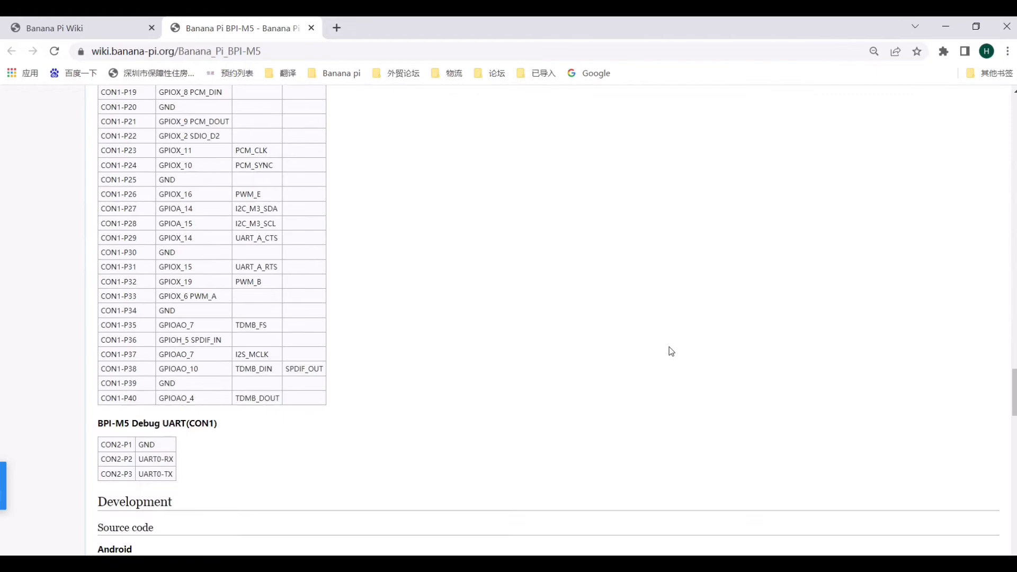
scroll("down", 3)
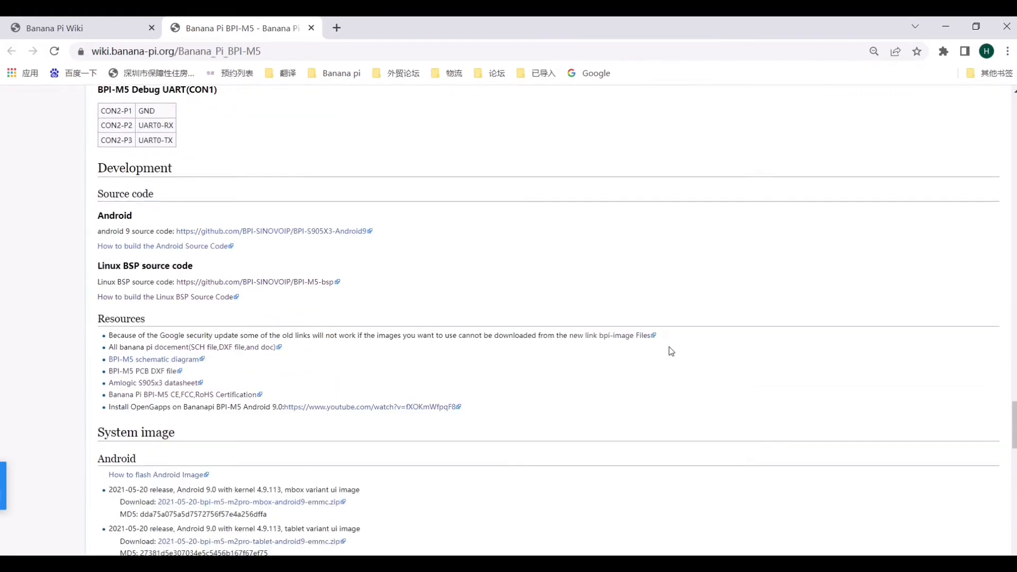
right_click(170, 347)
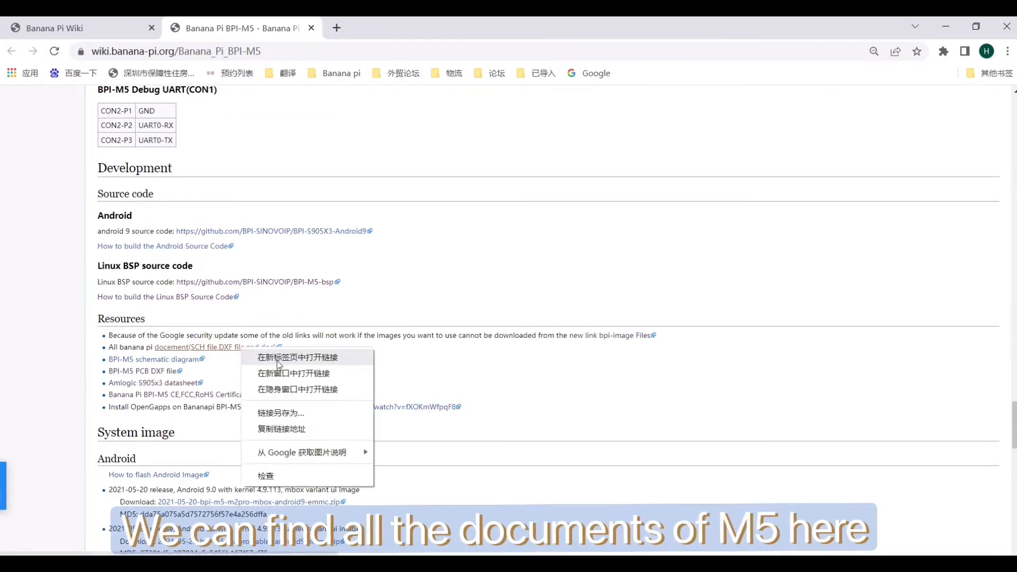
- Open the documents link in a new tab and switch to the 'banana pi doc' Drive folder
left_click(298, 358)
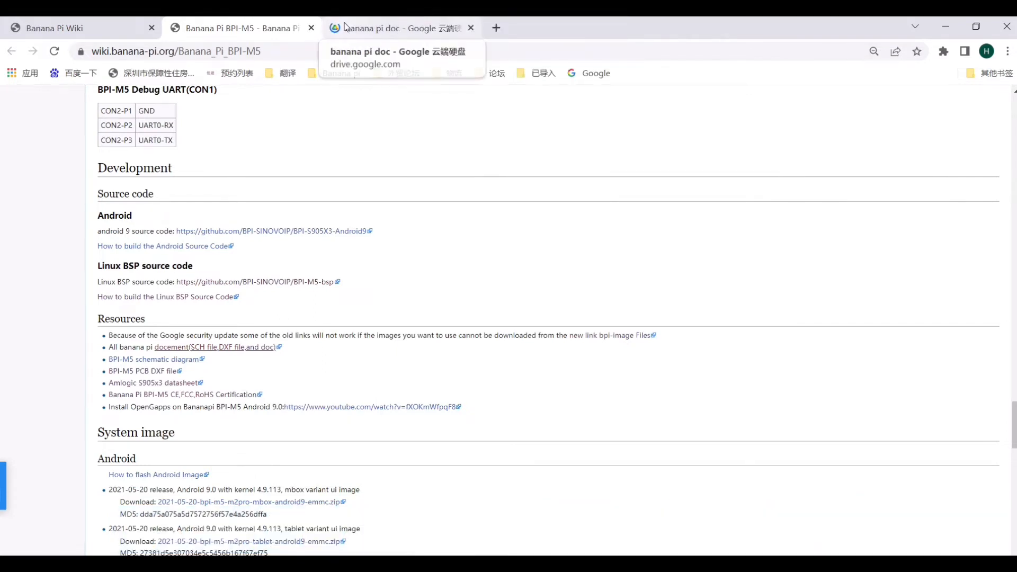
left_click(390, 28)
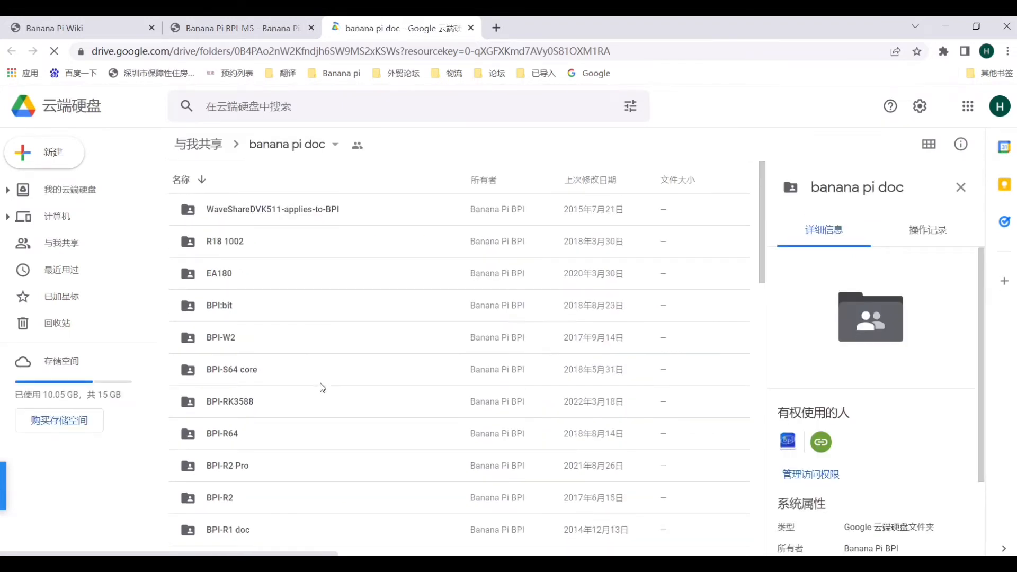
- Open the BPI-M5 folder on Google Drive, then return to the BPI-M5 wiki tab
scroll("down", 3)
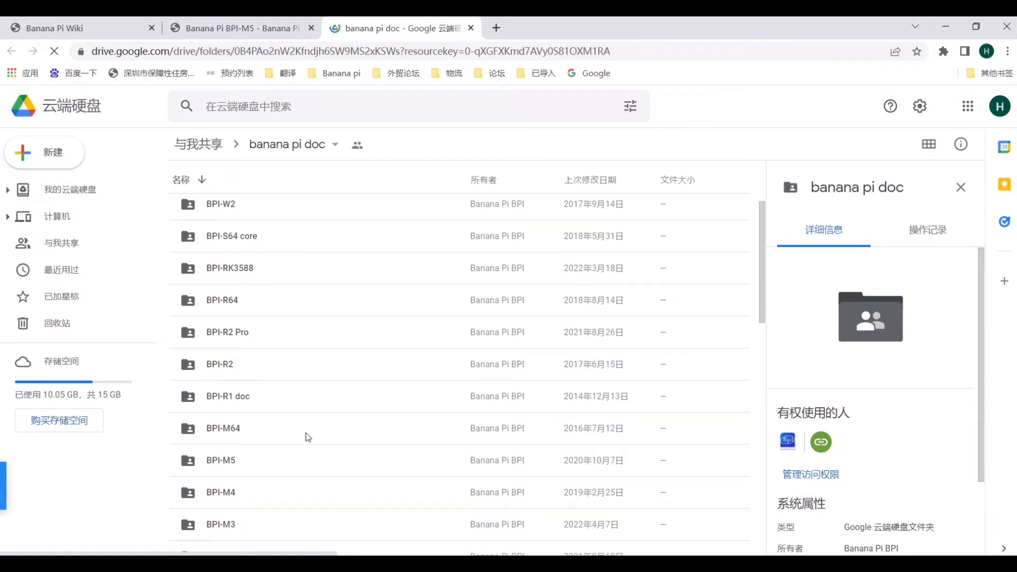
left_click(220, 460)
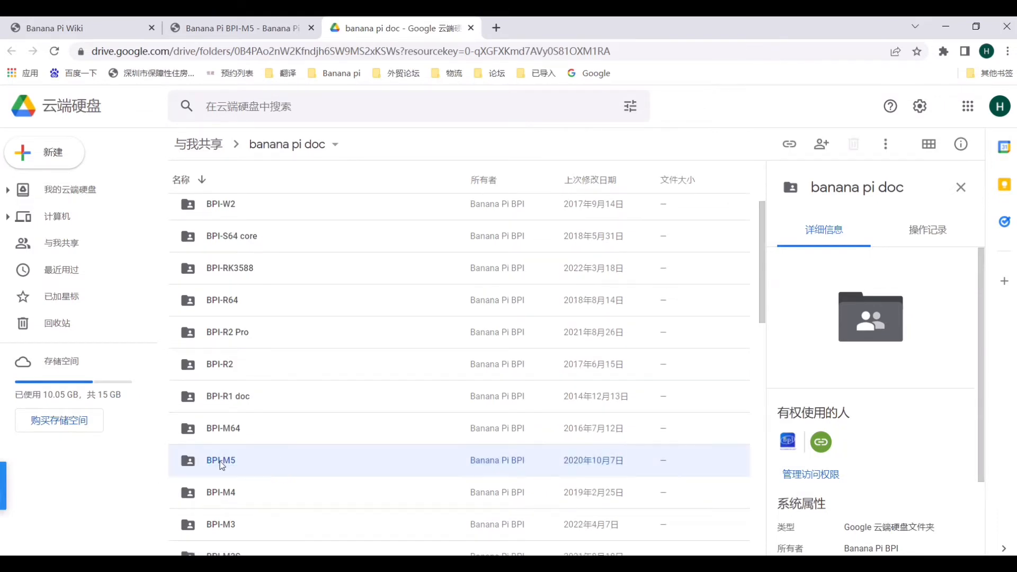
double_click(220, 460)
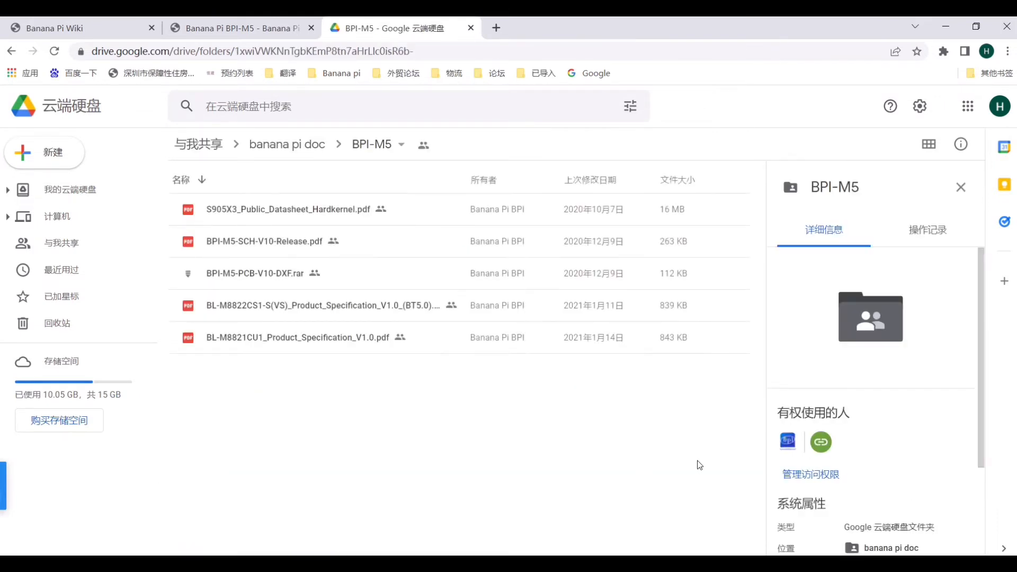
left_click(240, 28)
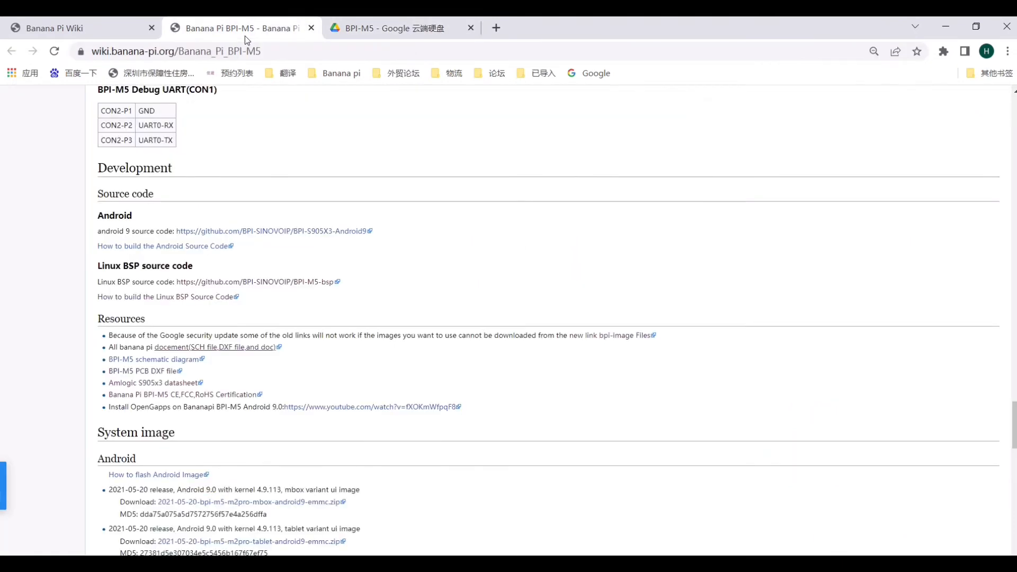
scroll("down", 3)
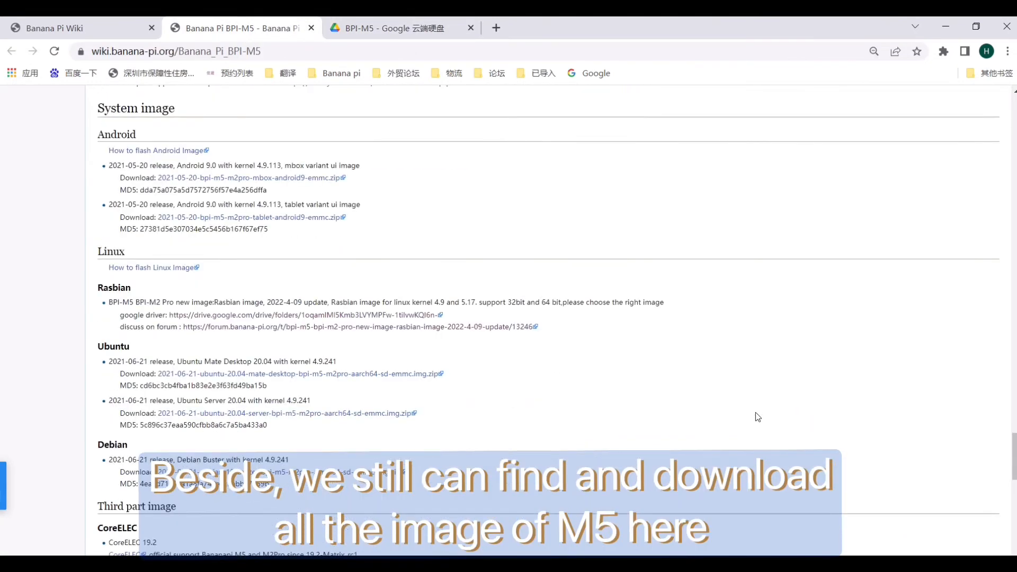
scroll("down", 3)
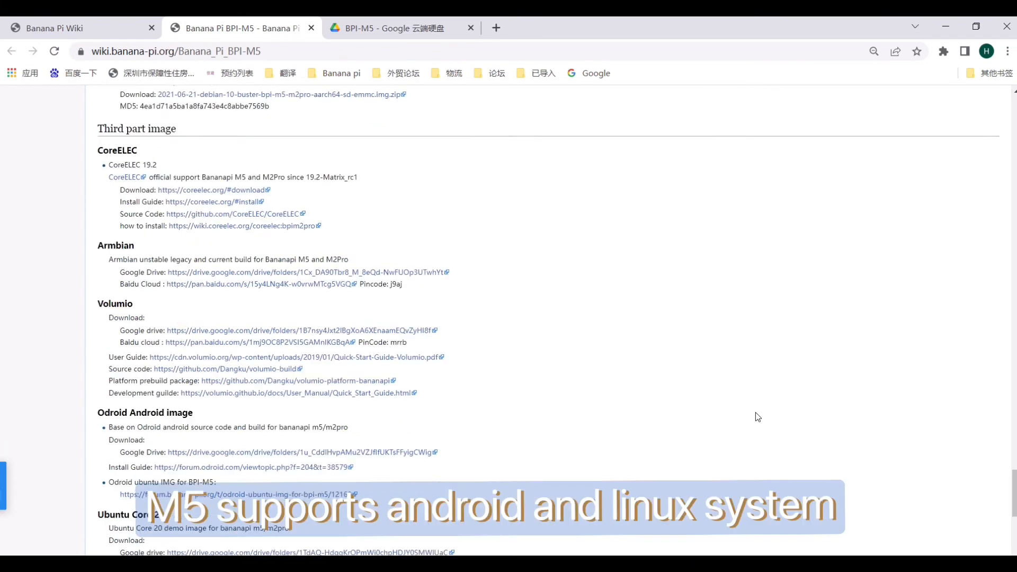
scroll("down", 3)
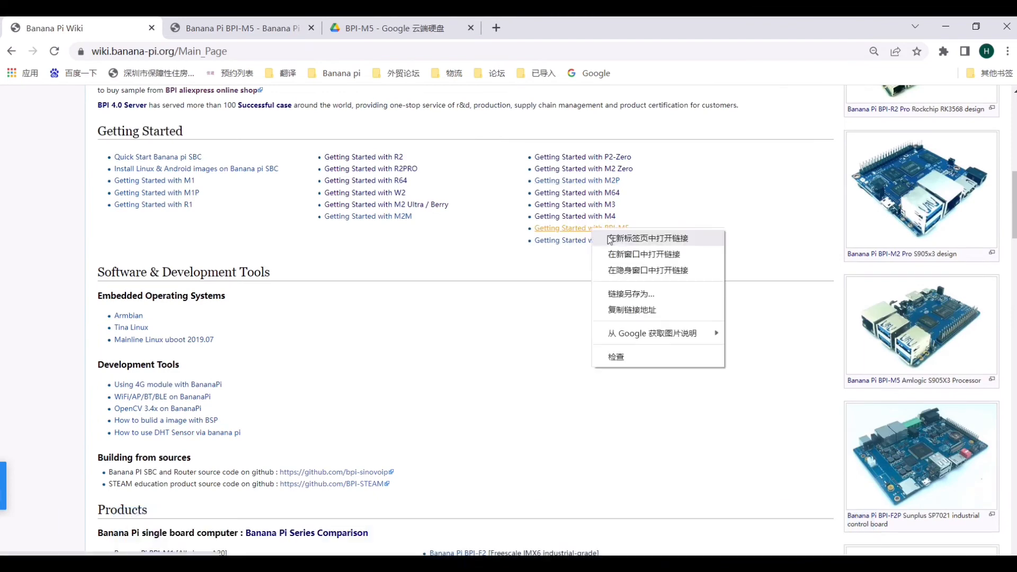
- Open 'Getting Started with BPI-M5' in a new tab and scroll through it
left_click(648, 238)
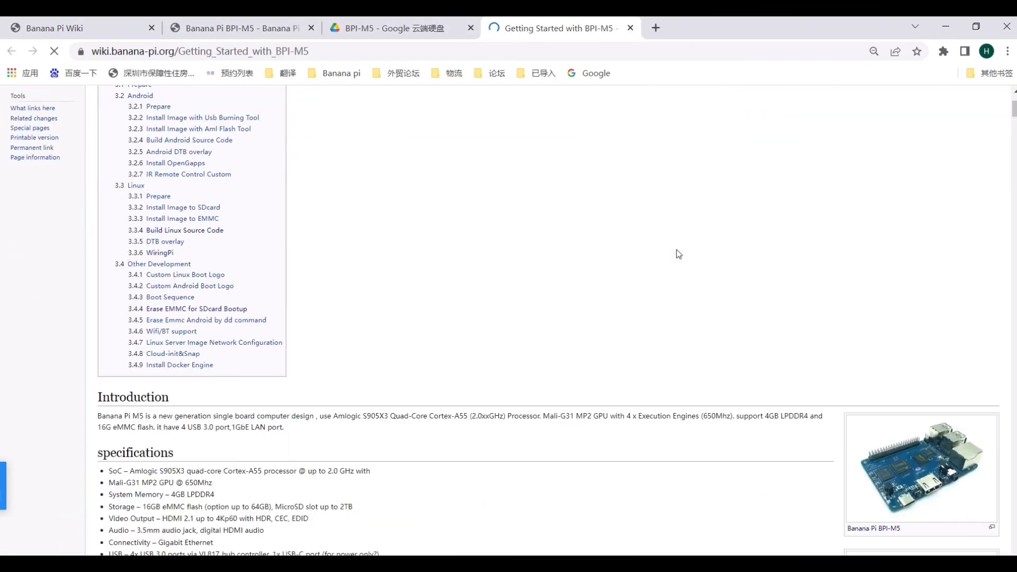
scroll("down", 3)
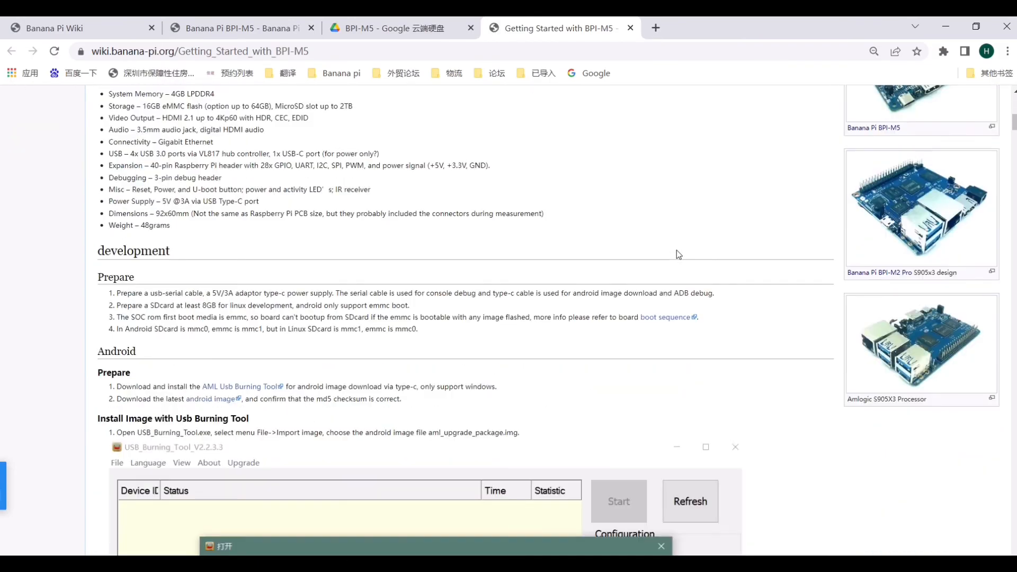